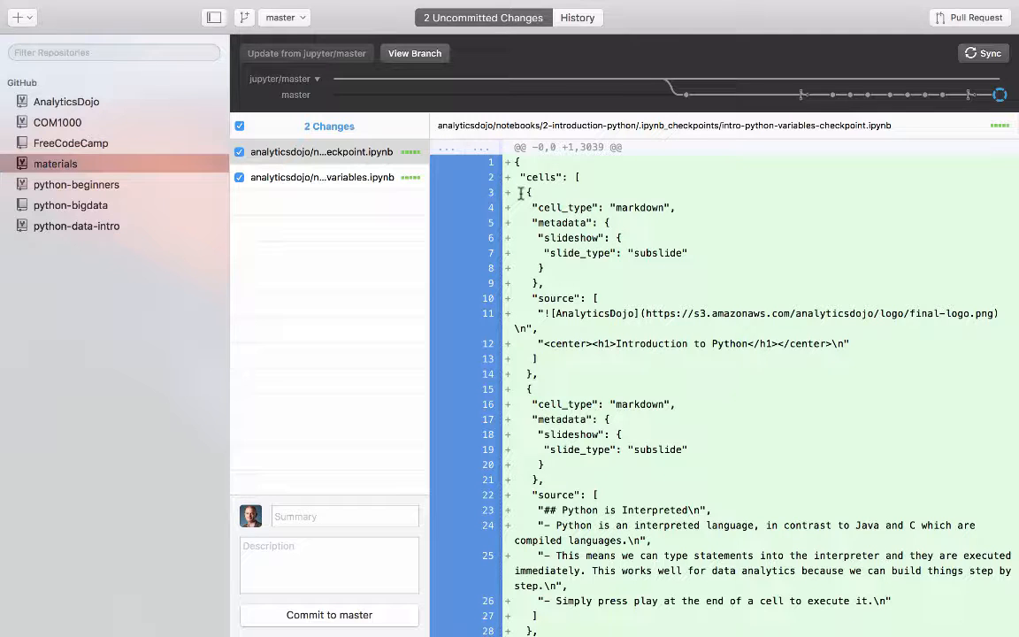
mouse_move(95, 172)
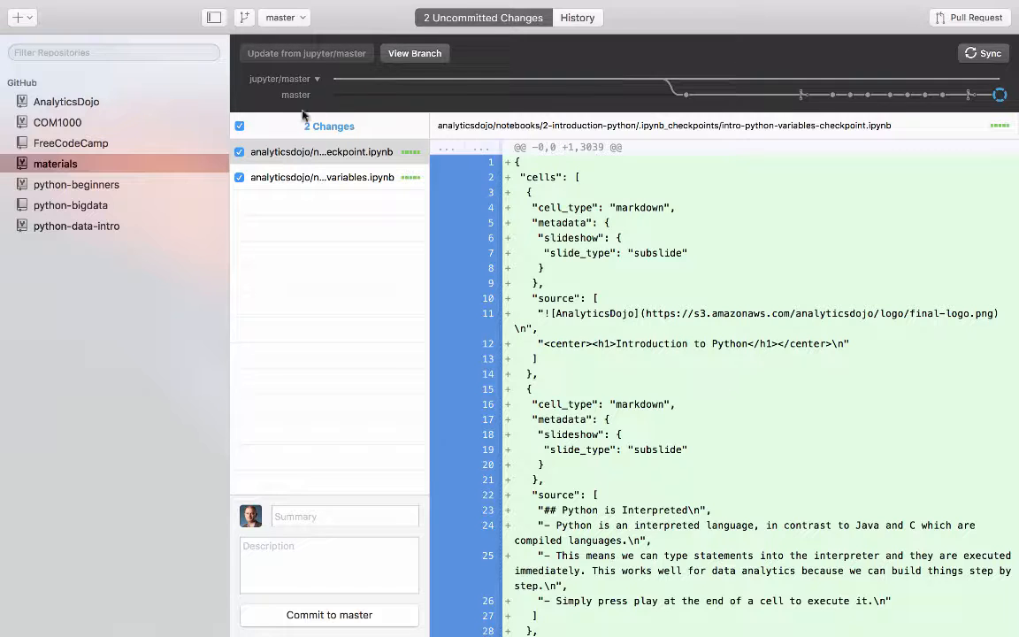
mouse_move(81, 168)
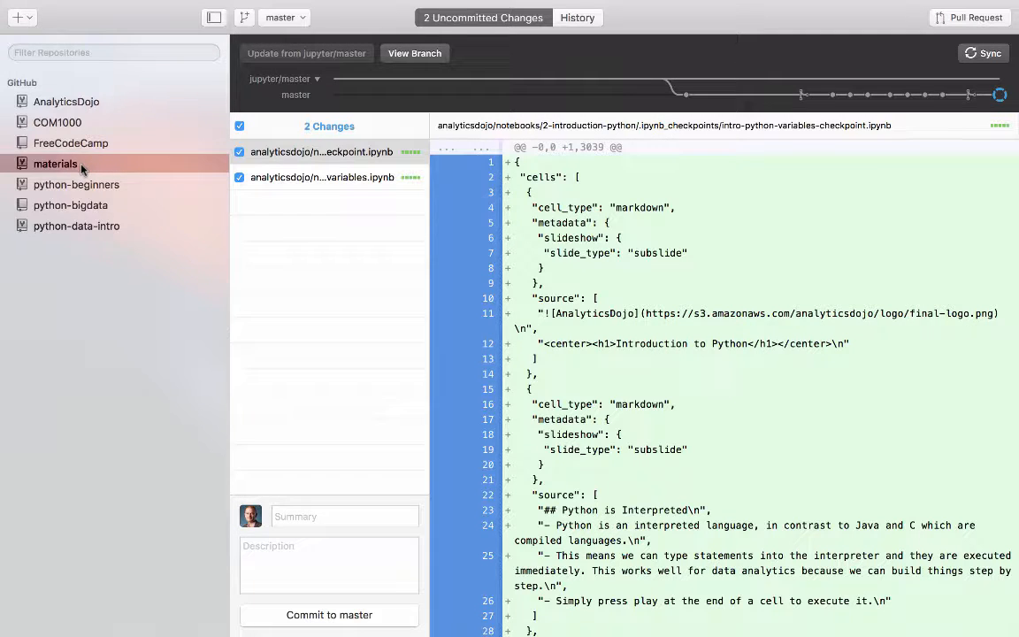
- Show the context menu for the materials repository in the sidebar
right_click(55, 163)
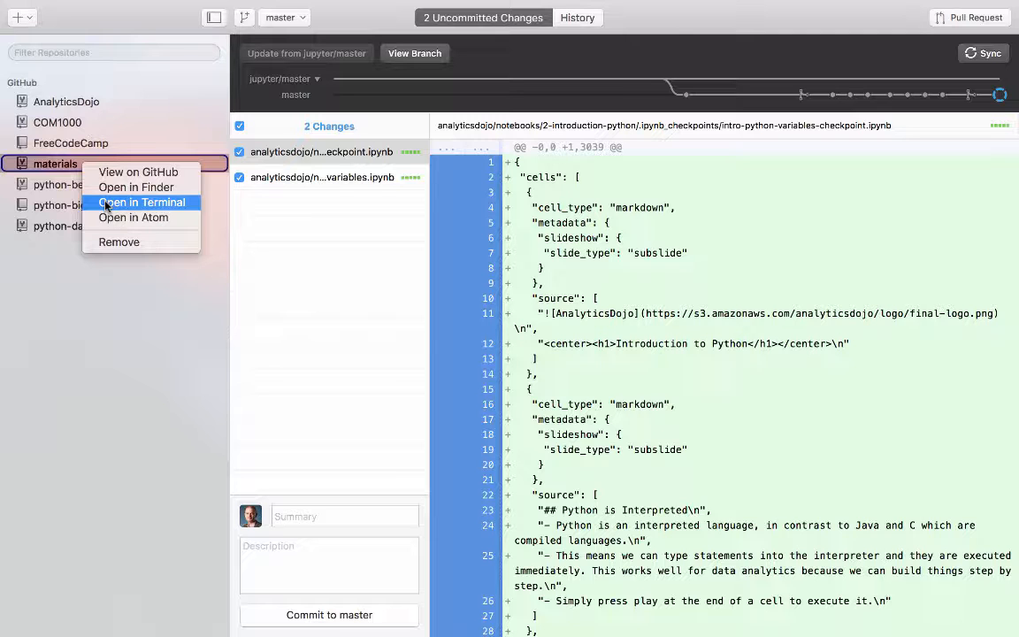
- Open the materials repository folder in a new Terminal session
left_click(143, 202)
type("ls")
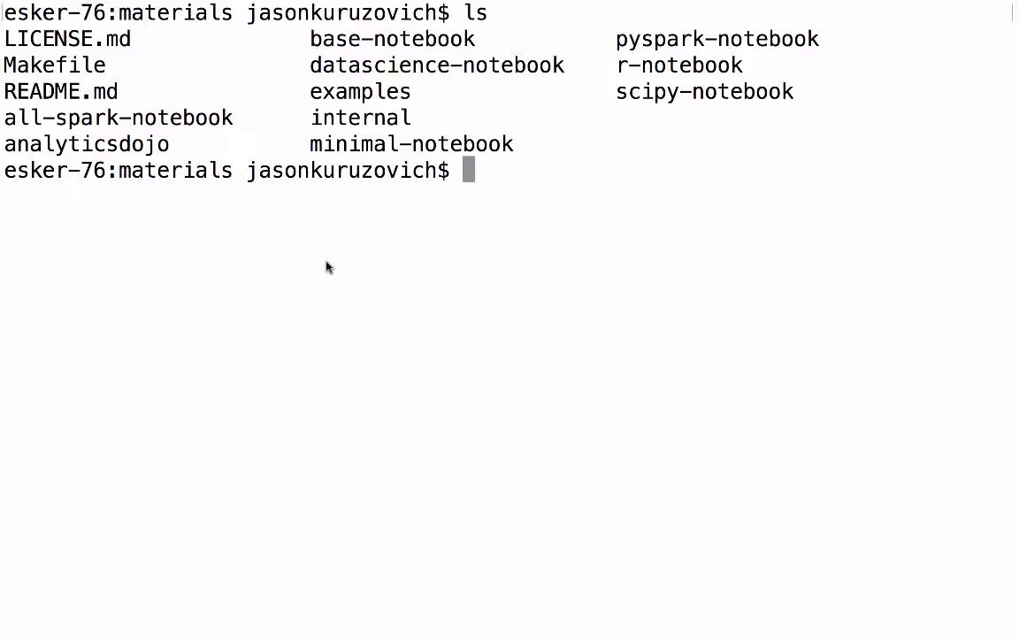
mouse_move(371, 312)
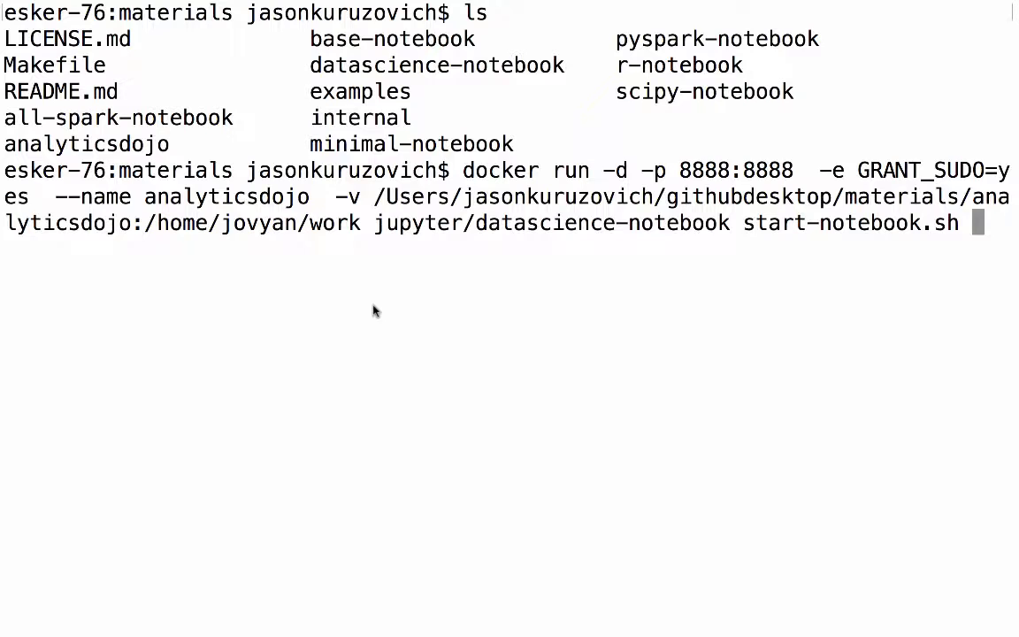
mouse_move(471, 198)
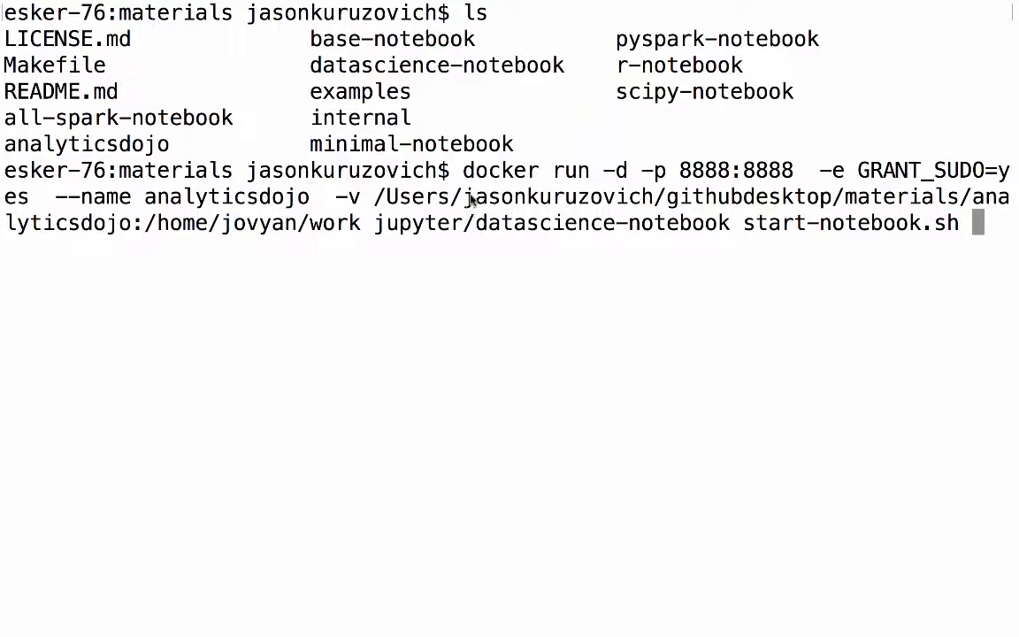
- Run docker run -d -p 8888:8888 for jupyter/datascience-notebook named analyticsdojo
double_click(505, 170)
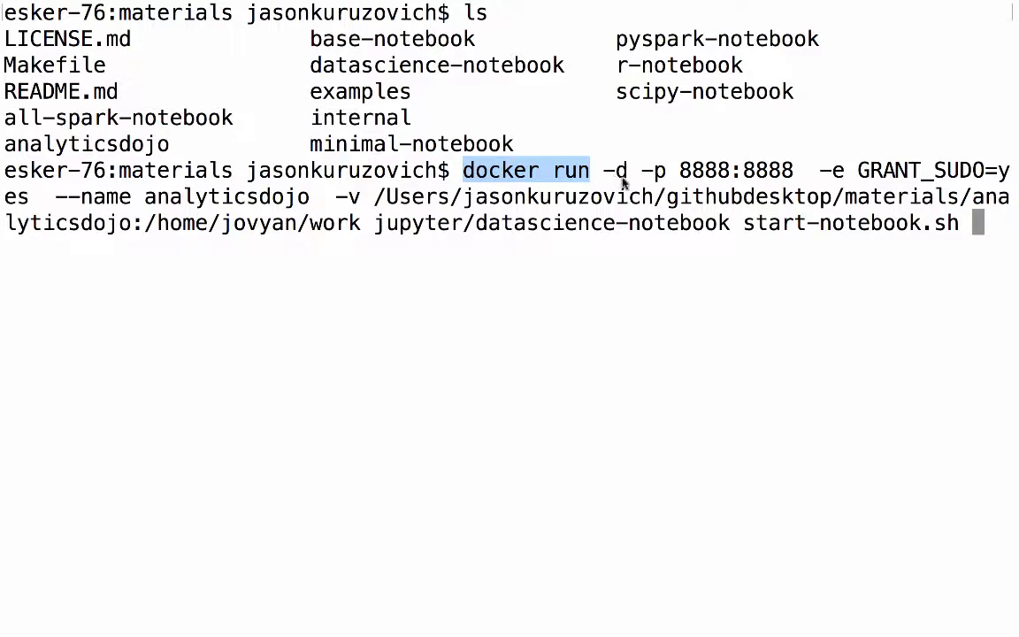
mouse_move(643, 182)
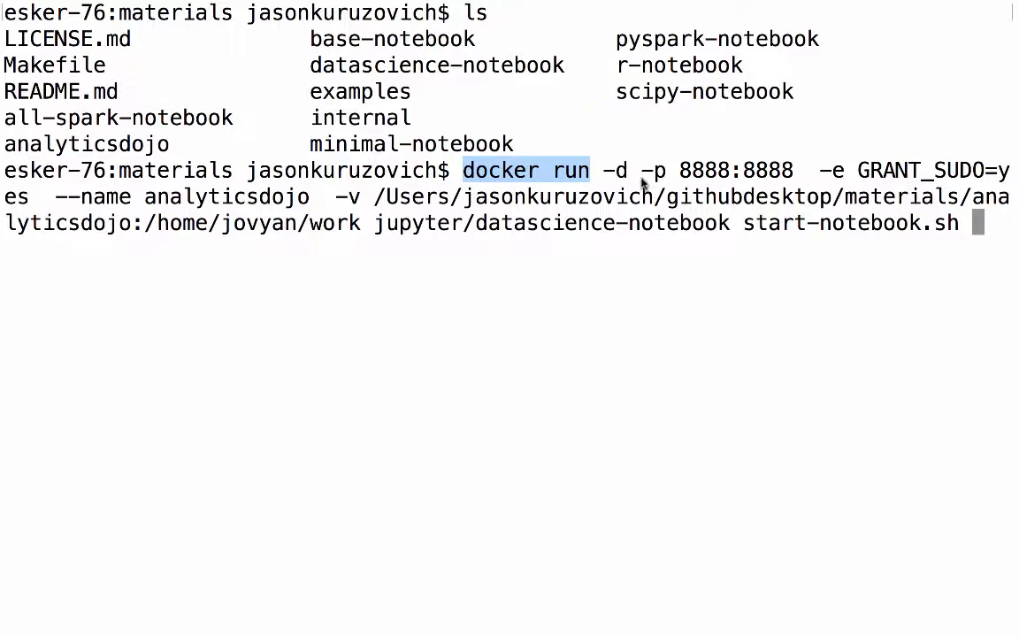
mouse_move(655, 185)
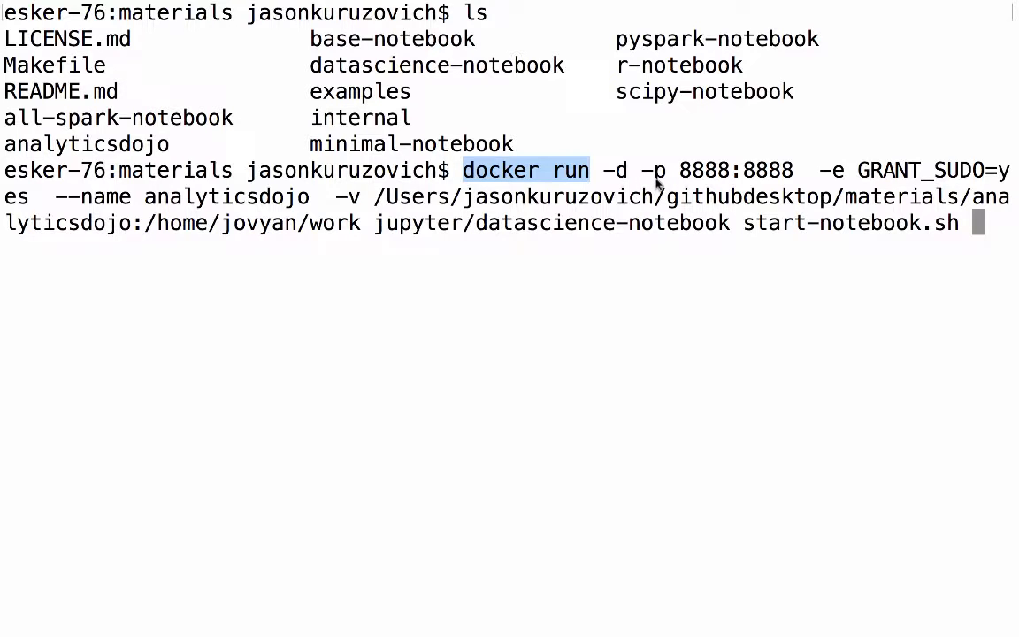
mouse_move(679, 203)
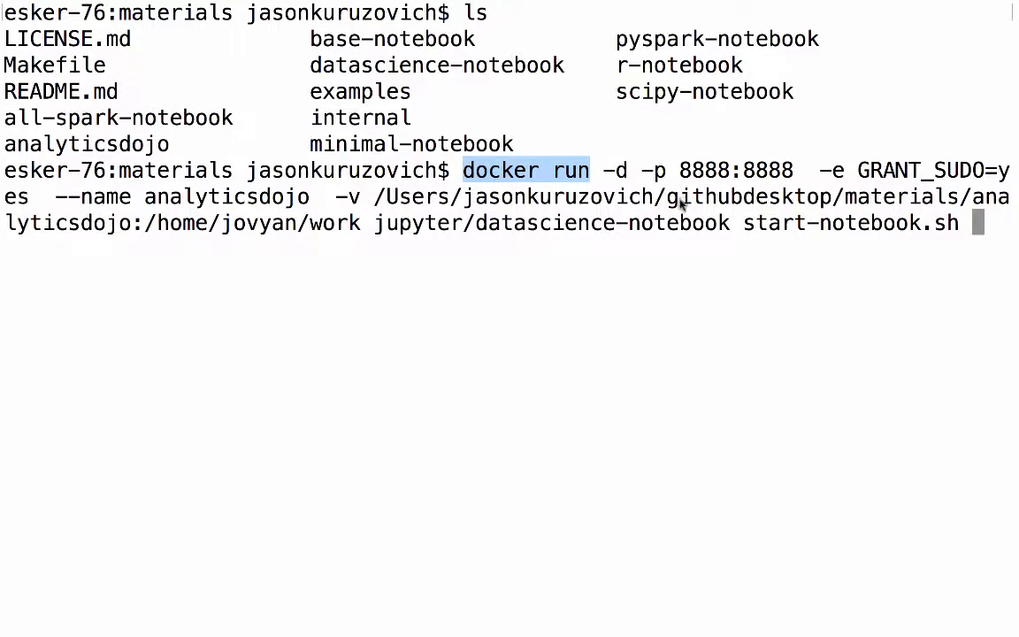
mouse_move(683, 241)
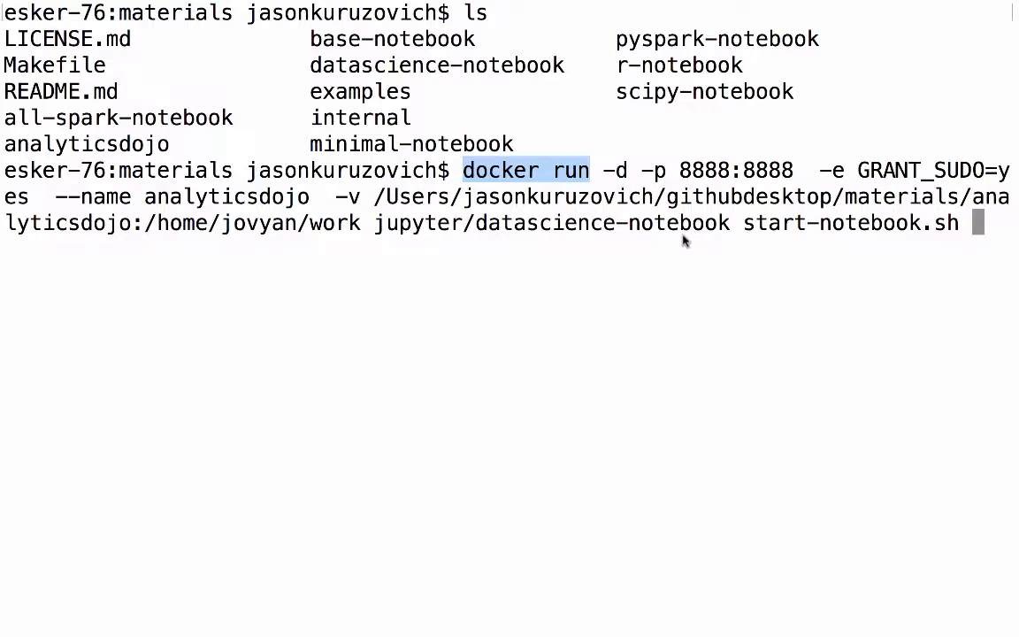
mouse_move(924, 180)
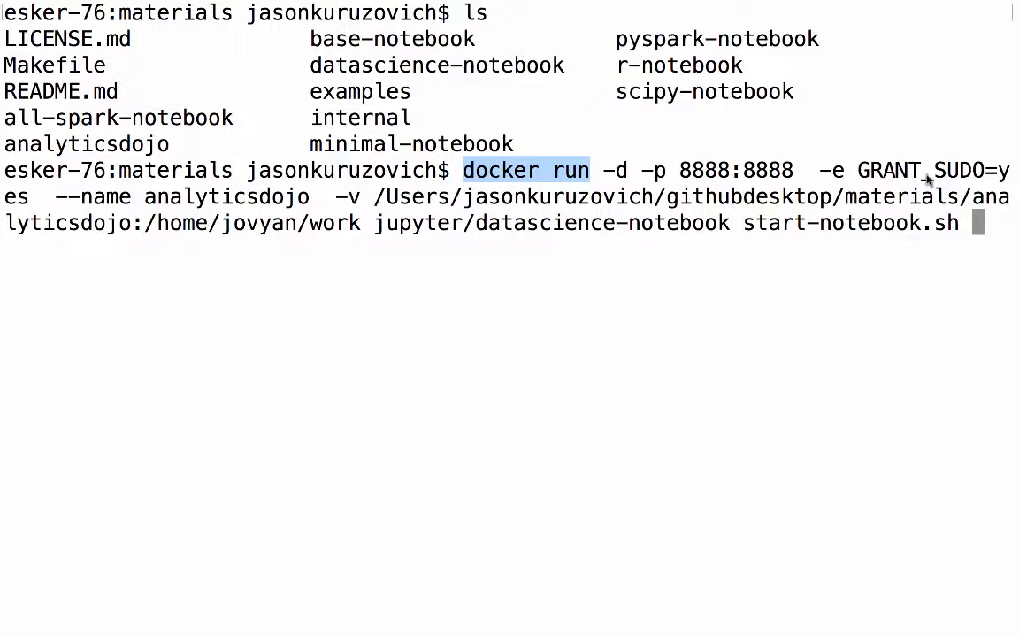
mouse_move(646, 173)
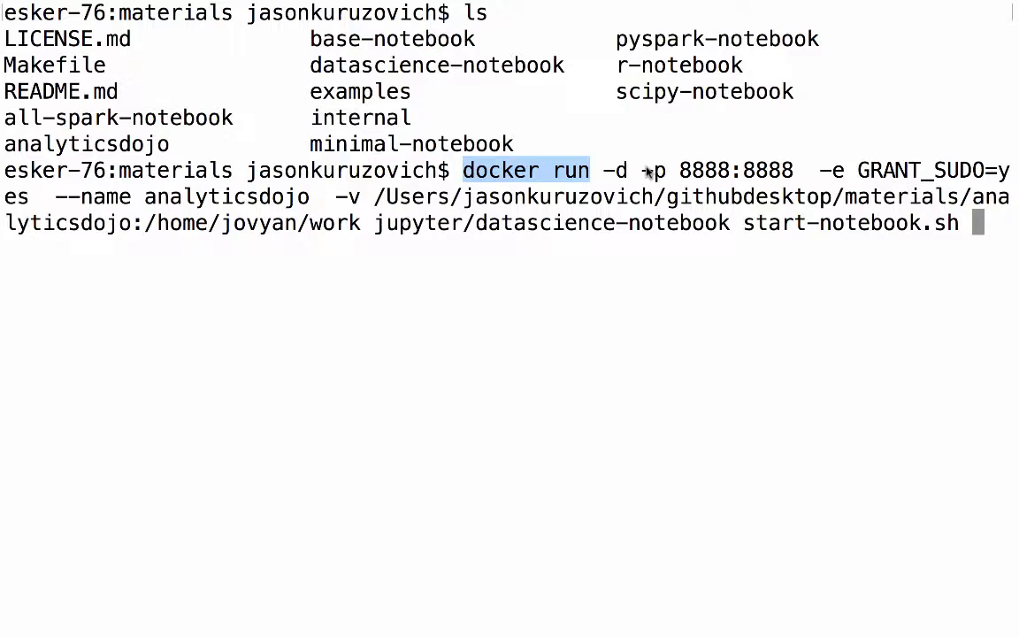
mouse_move(304, 204)
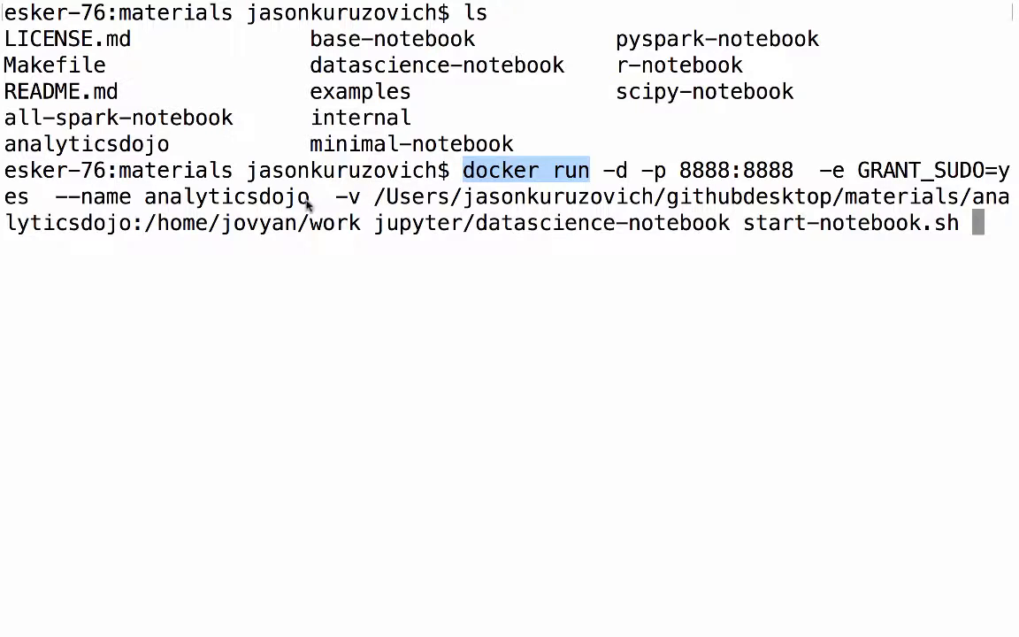
mouse_move(170, 214)
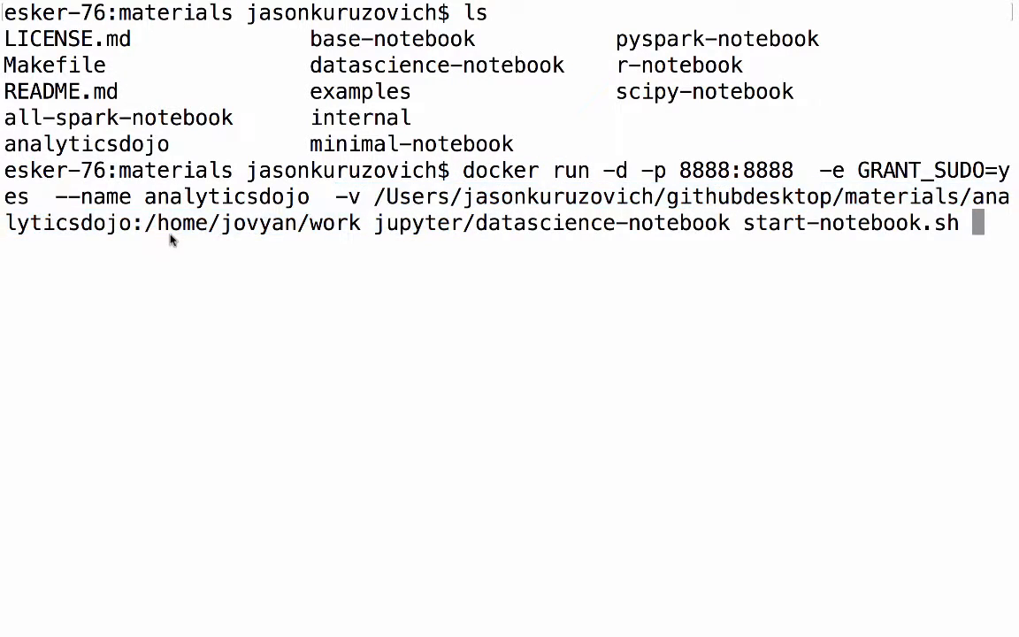
mouse_move(329, 232)
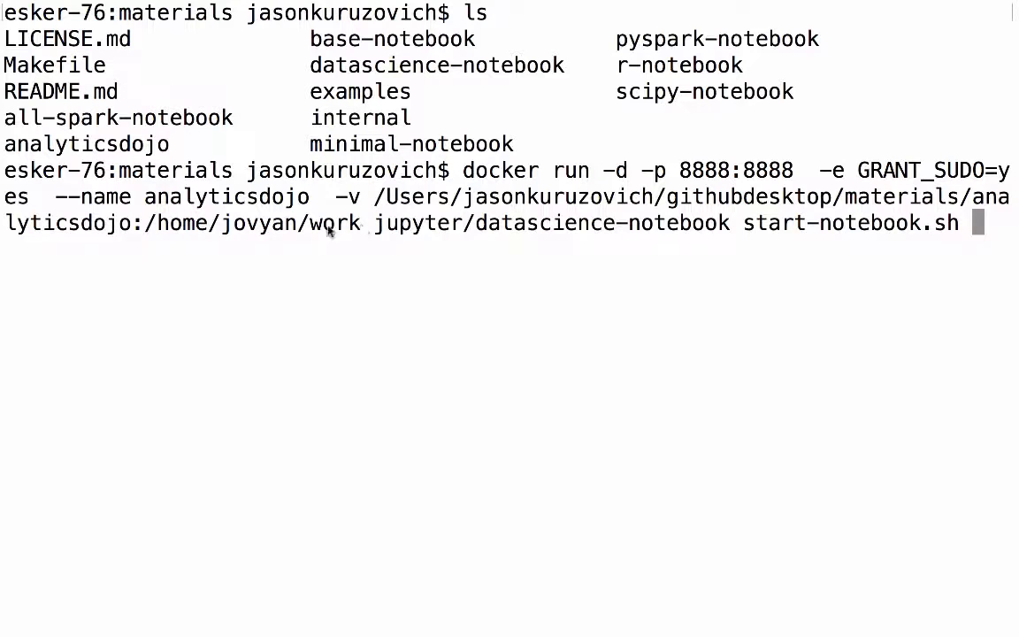
mouse_move(297, 228)
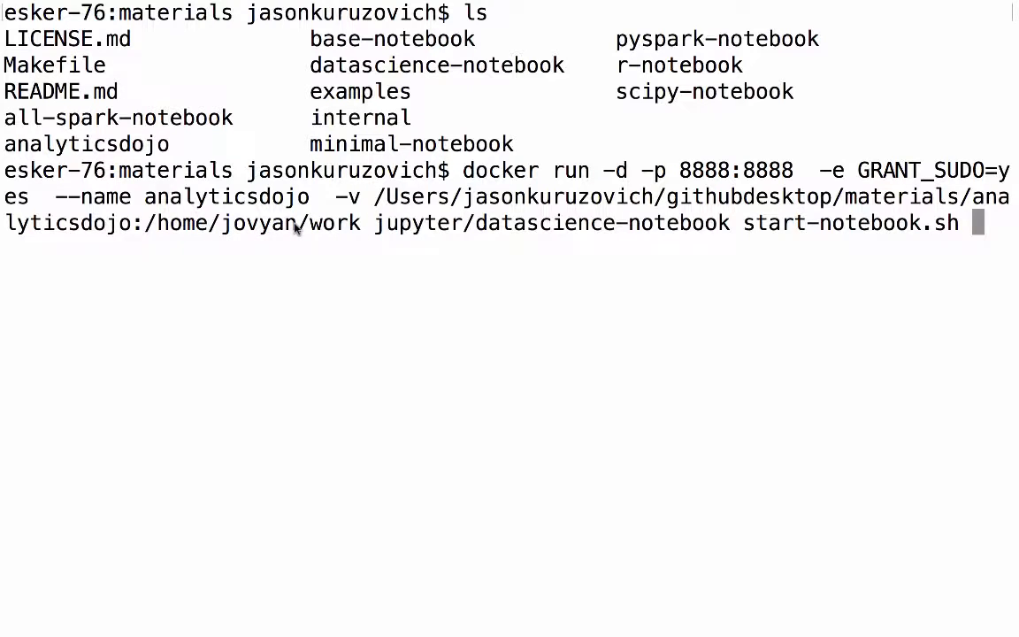
mouse_move(469, 230)
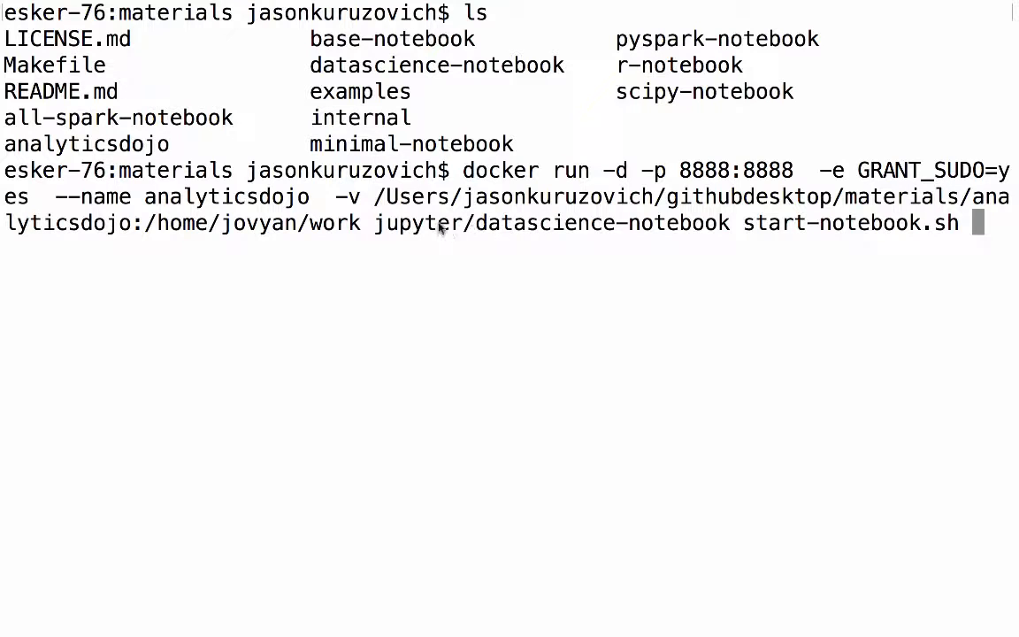
mouse_move(783, 285)
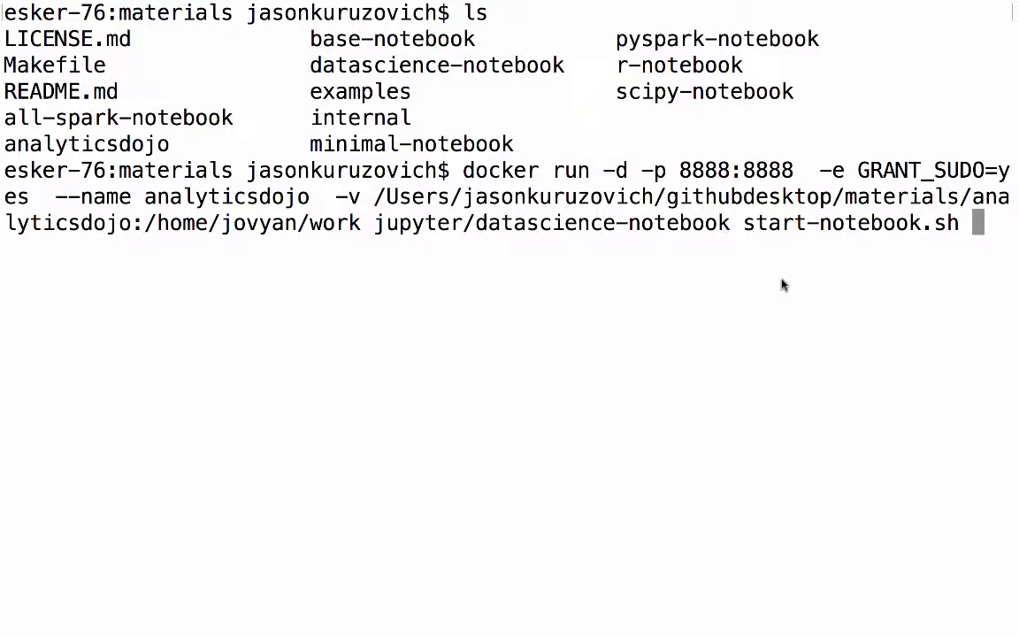
mouse_move(740, 308)
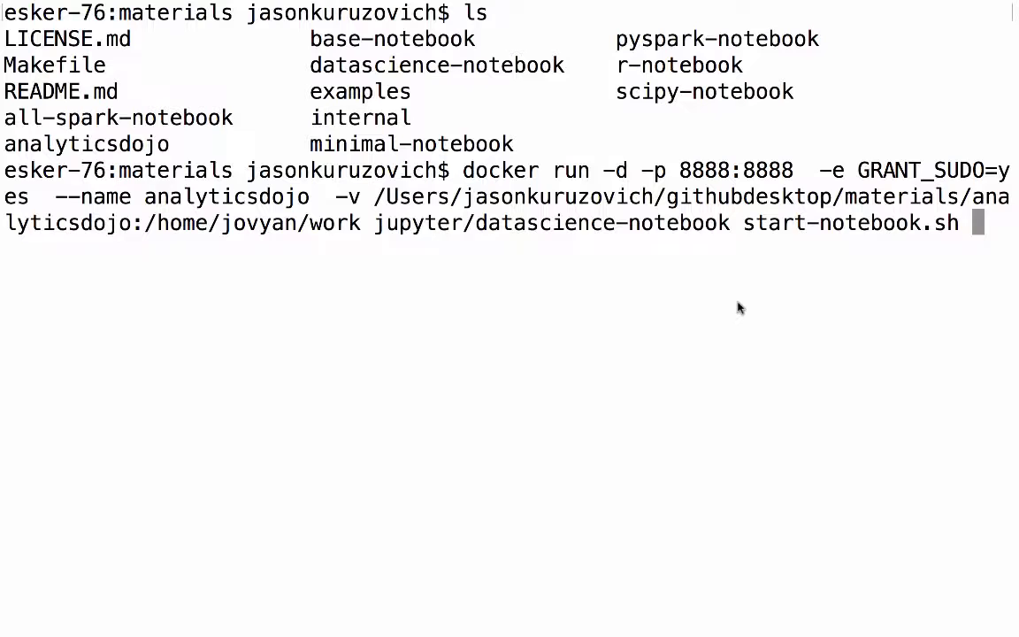
key("Return")
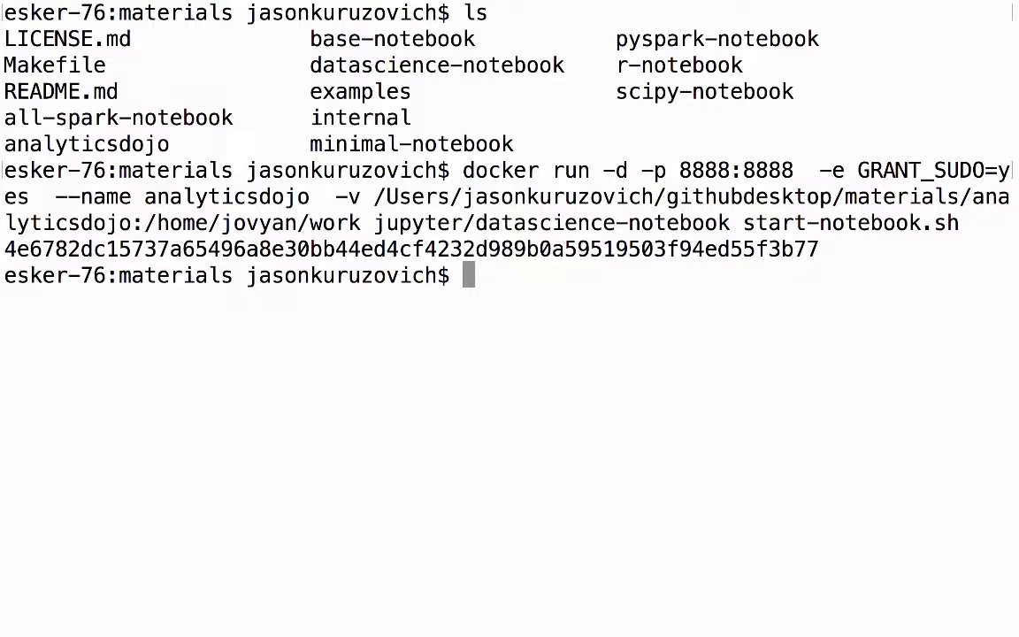
mouse_move(701, 294)
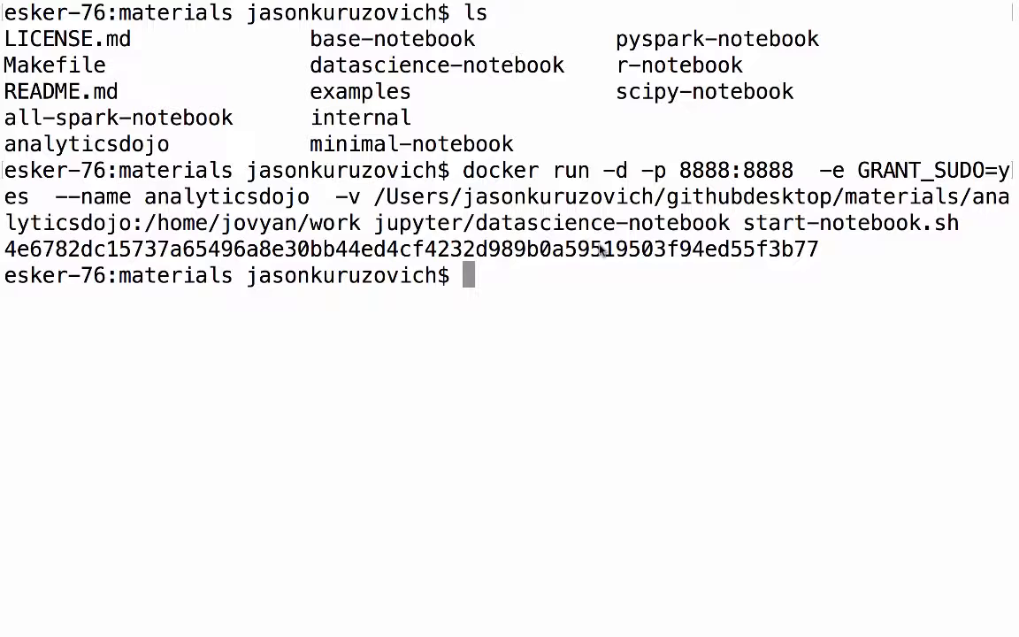
mouse_move(690, 177)
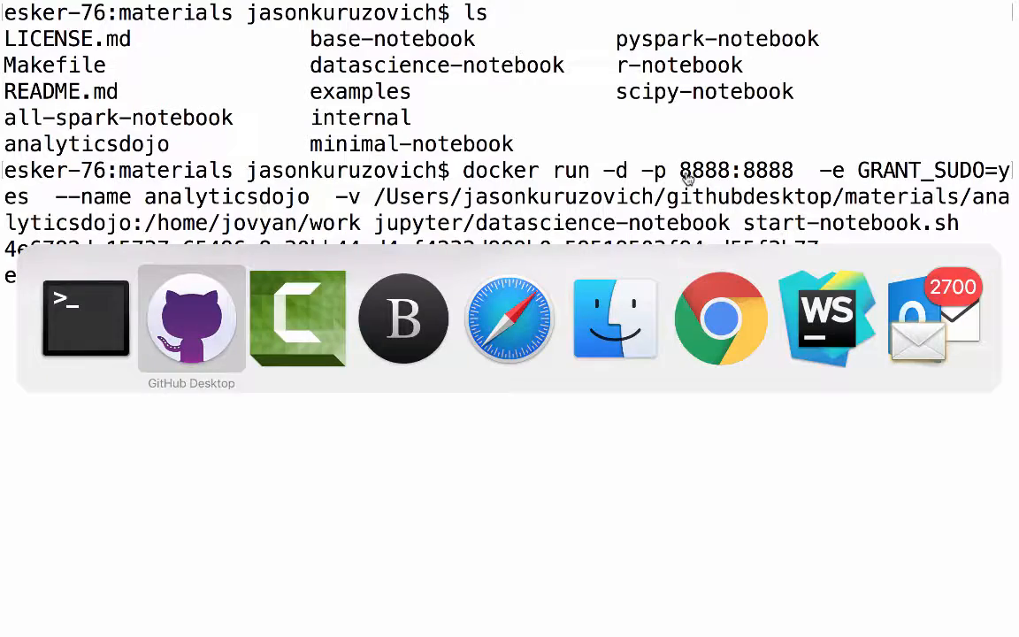
- Bring Chrome to the front after the container ID is printed
left_click(720, 319)
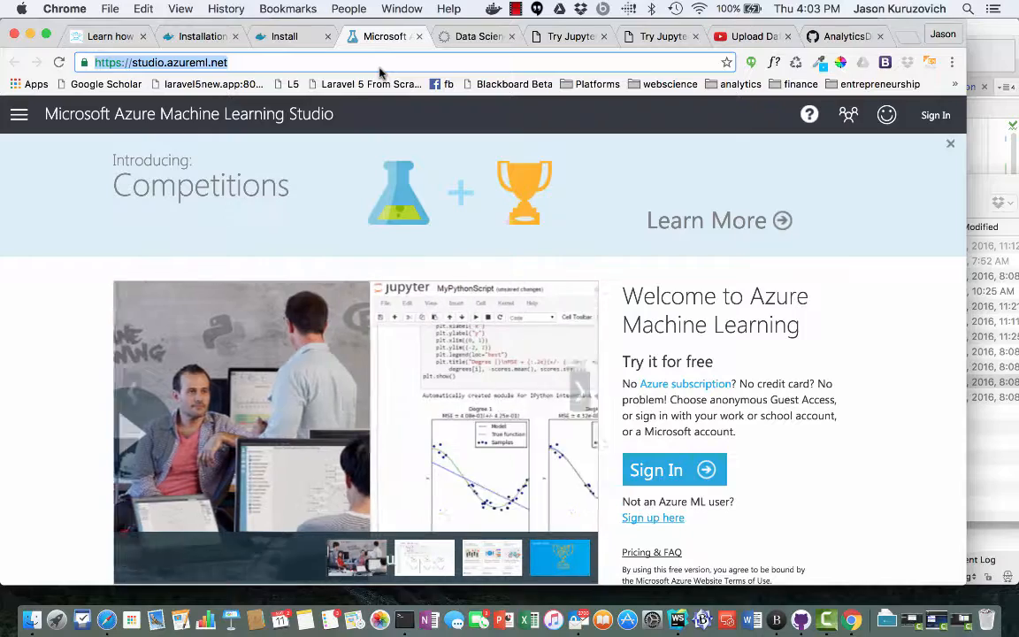
- Load the Jupyter file tree at localhost:8888 in Chrome
type("localhost:3")
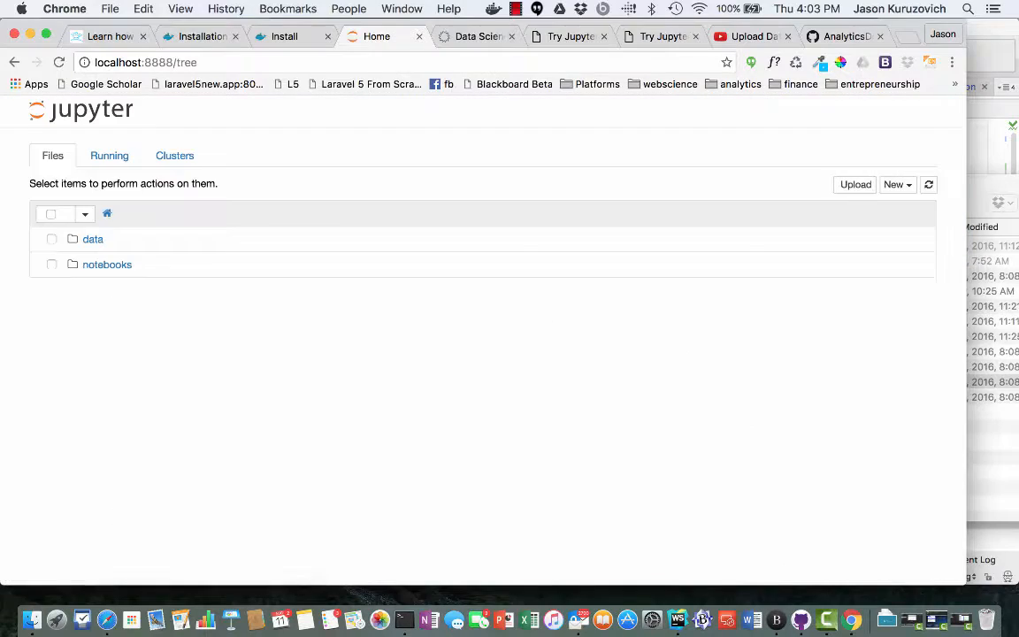
mouse_move(320, 187)
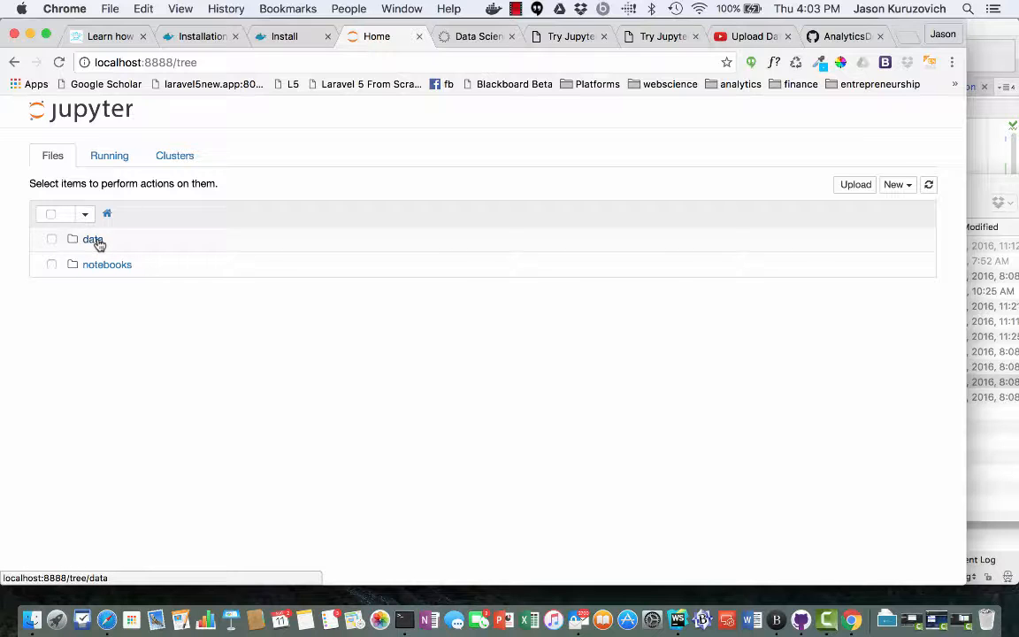
mouse_move(101, 269)
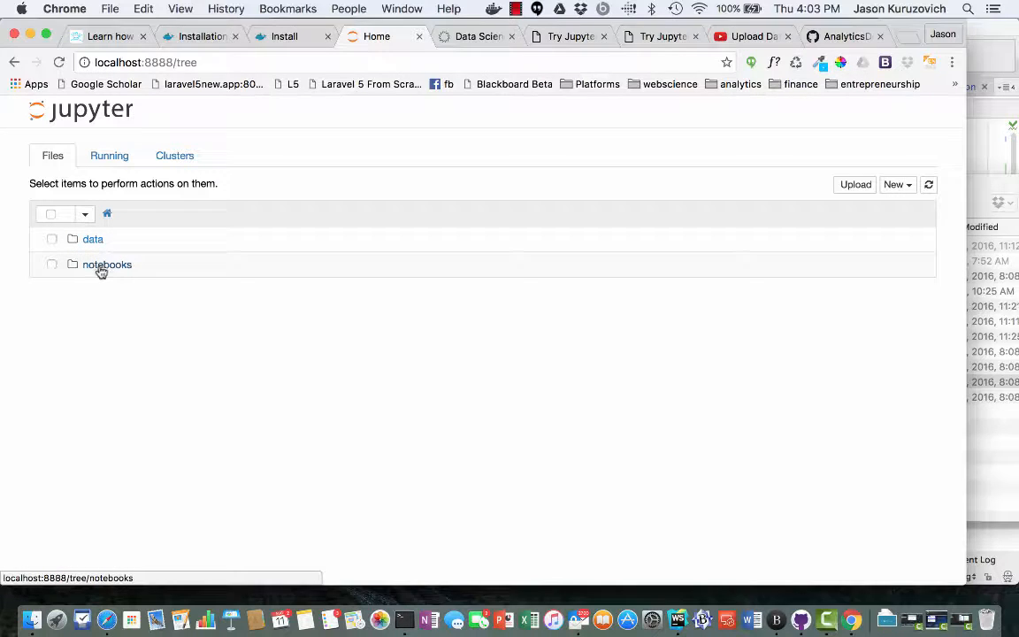
- Open notebooks/1-azureml-intro.ipynb and browse its Iris dataset table output
left_click(106, 264)
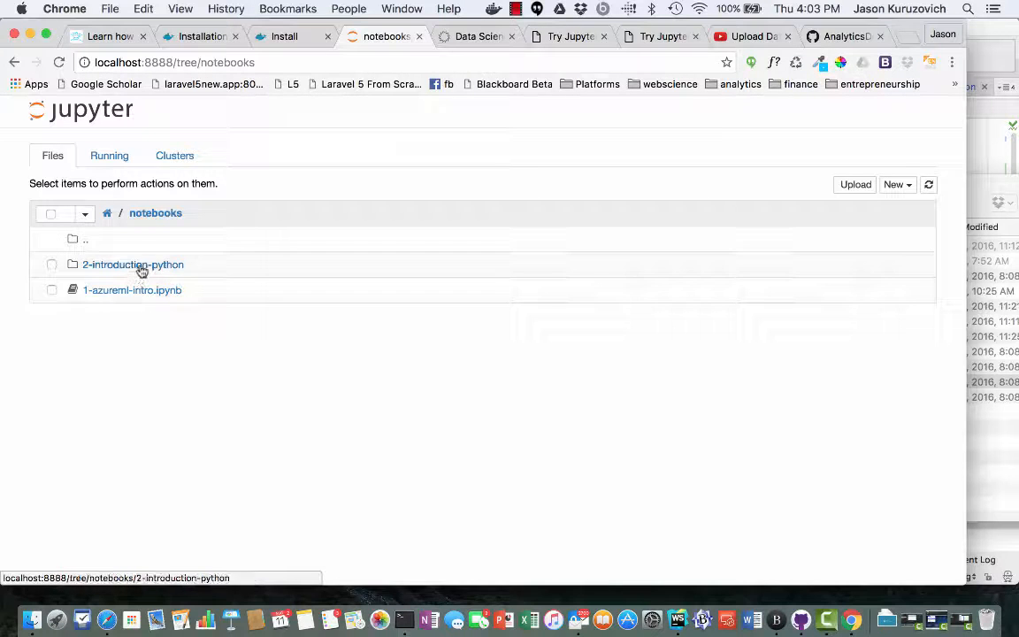
mouse_move(131, 290)
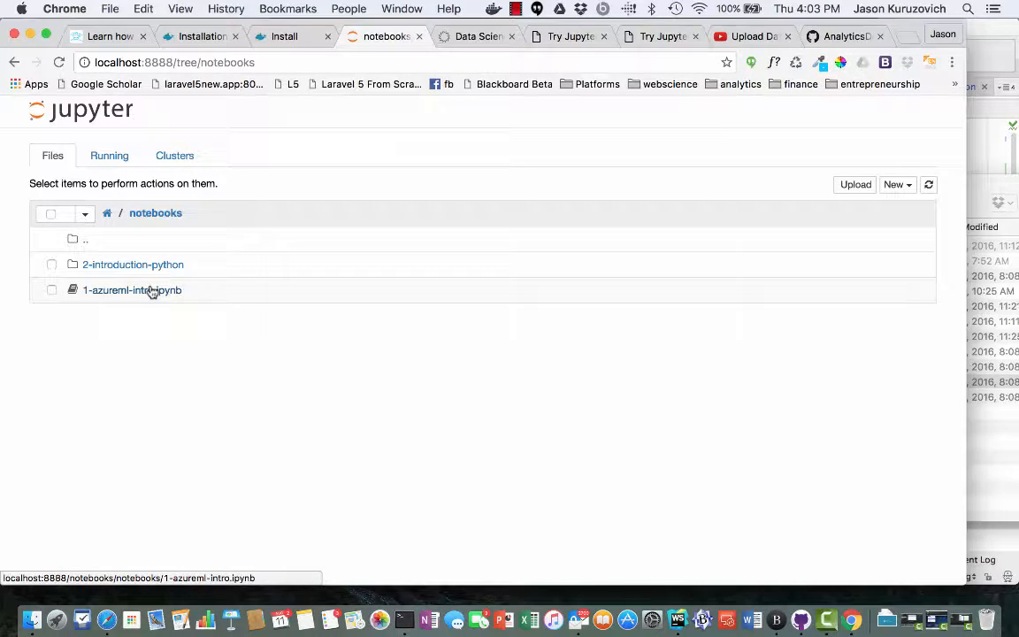
left_click(131, 290)
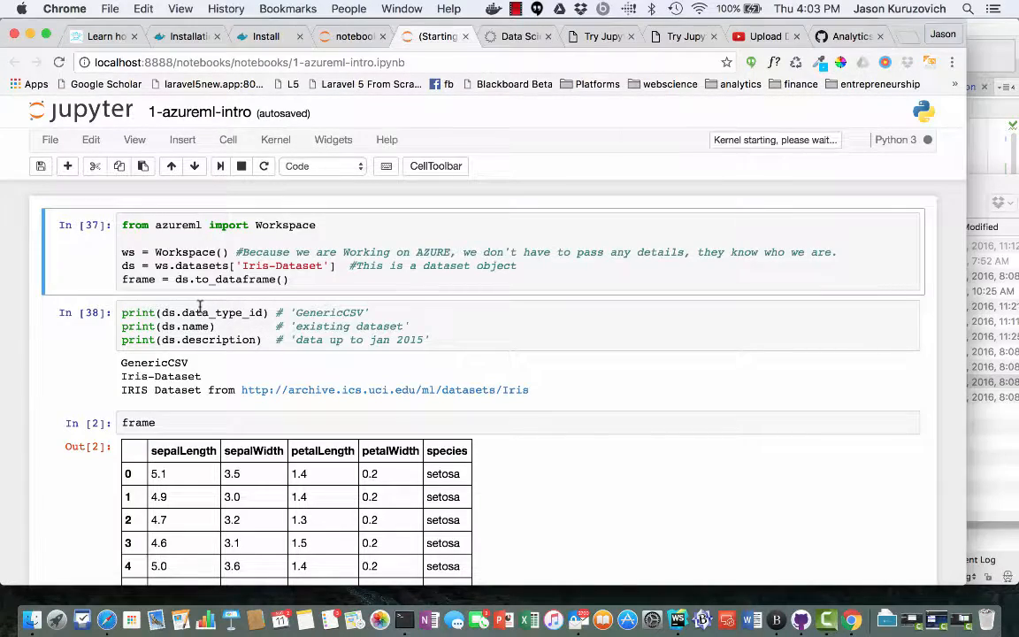
scroll("down", 3)
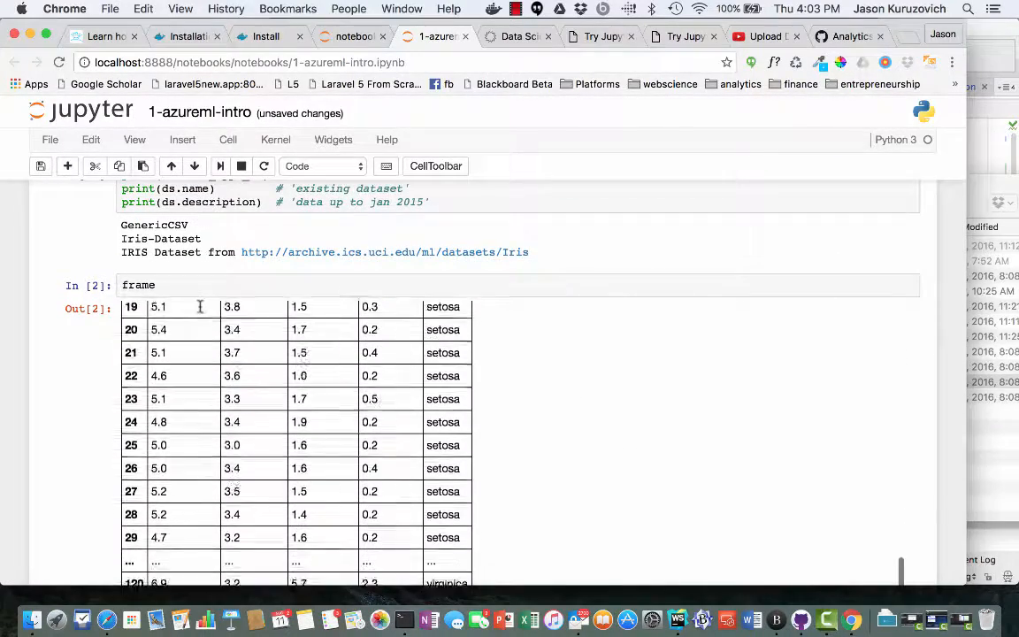
scroll("down", 3)
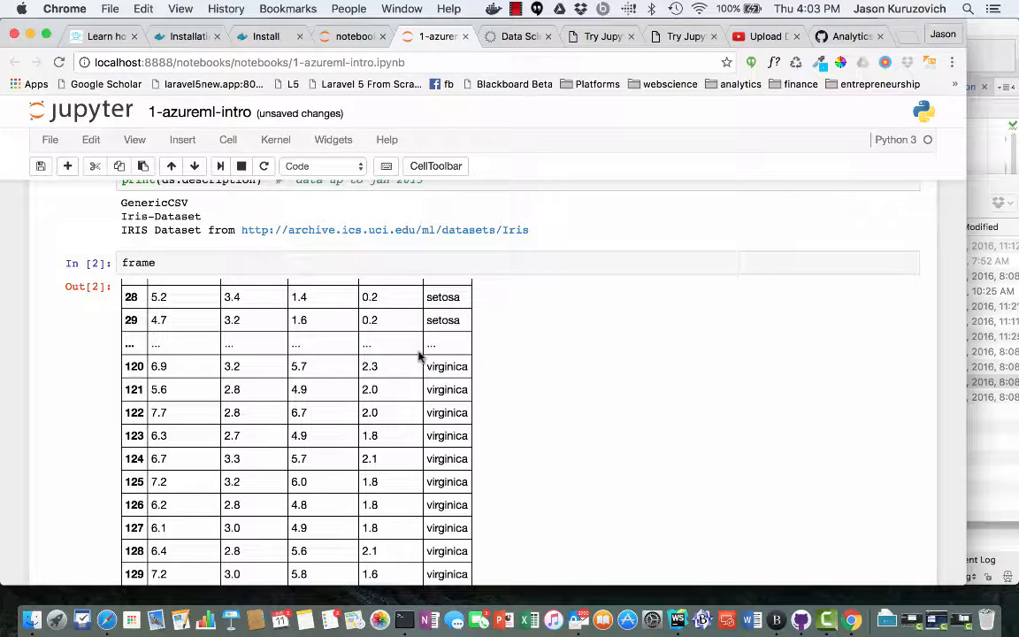
scroll("up", 3)
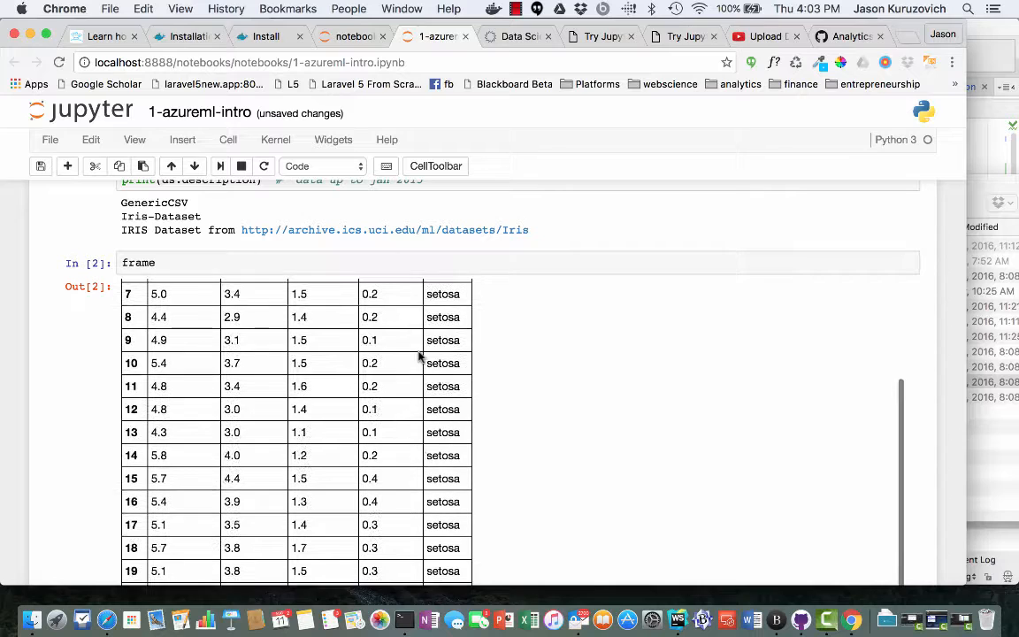